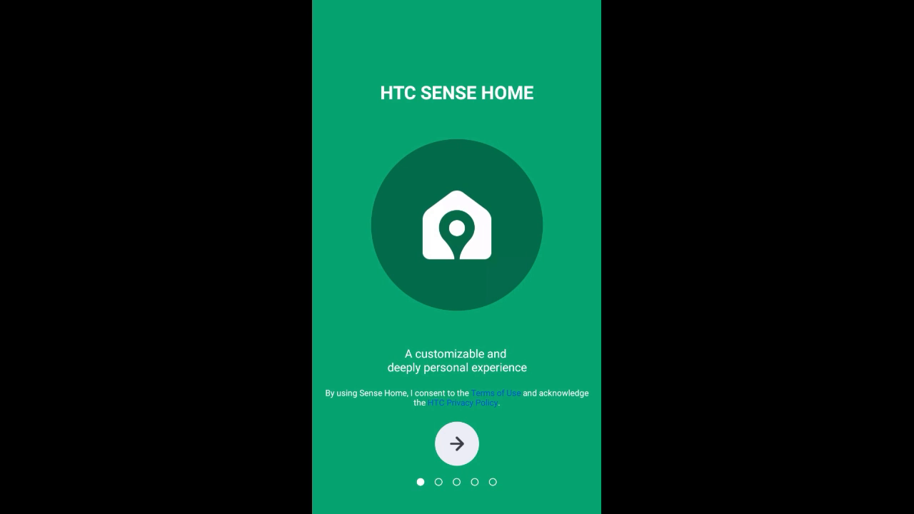
- Advance the HTC Sense Home welcome walkthrough to the custom theme page
click(456, 443)
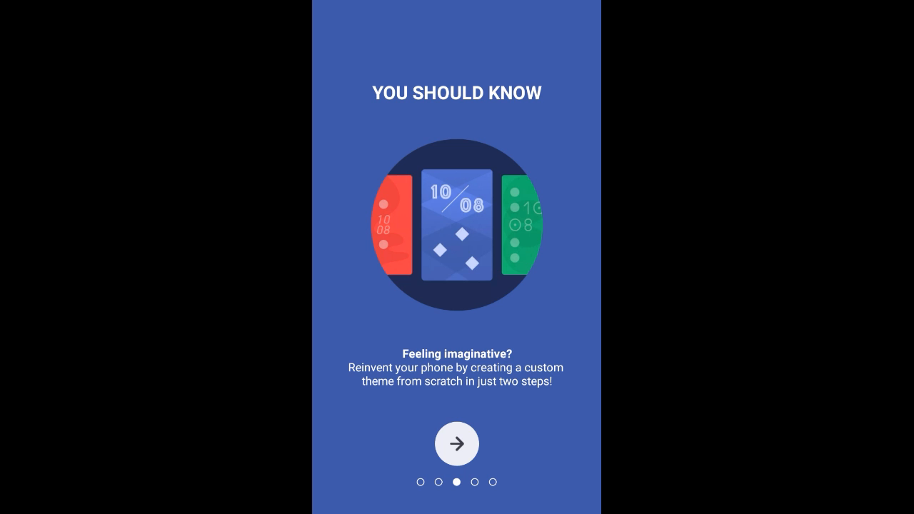
- Continue past the custom theme tip and finish setup keeping HTC Wallpaper
click(456, 444)
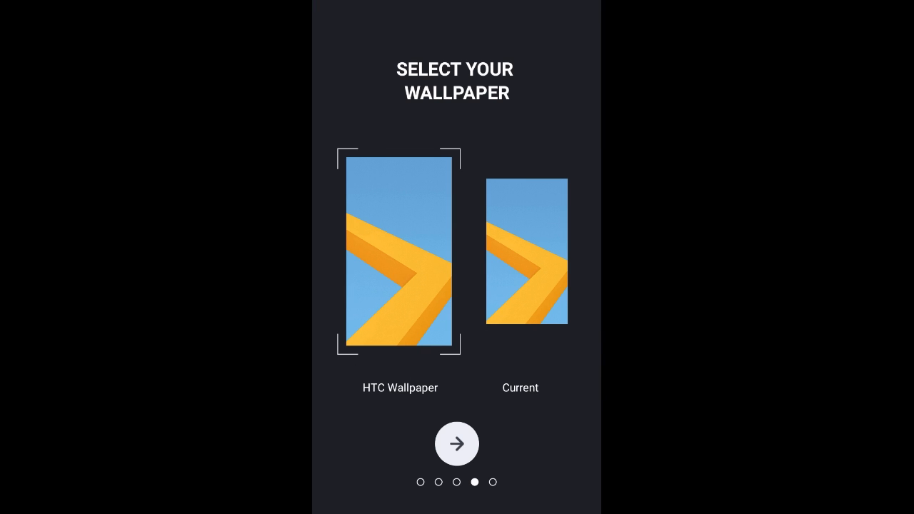
click(456, 443)
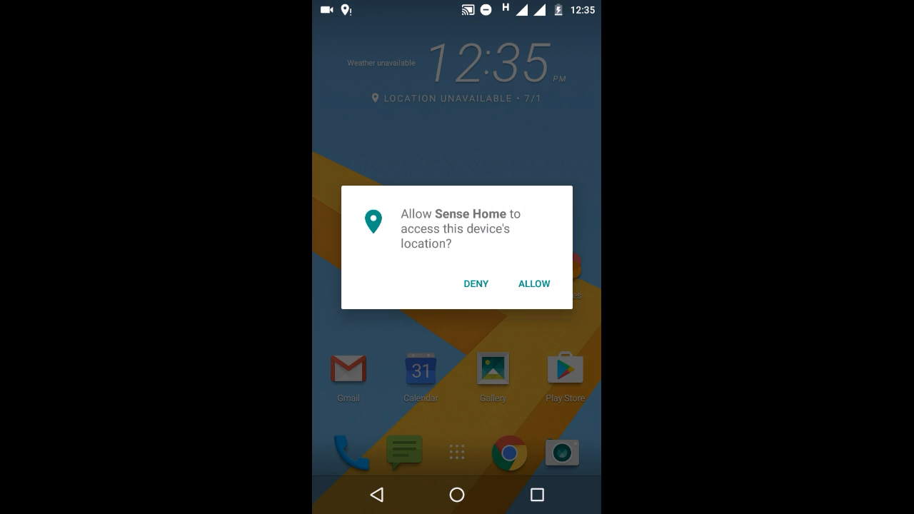
- Answer the location access prompt to reach the 'This is BlinkFeed' screen
click(534, 283)
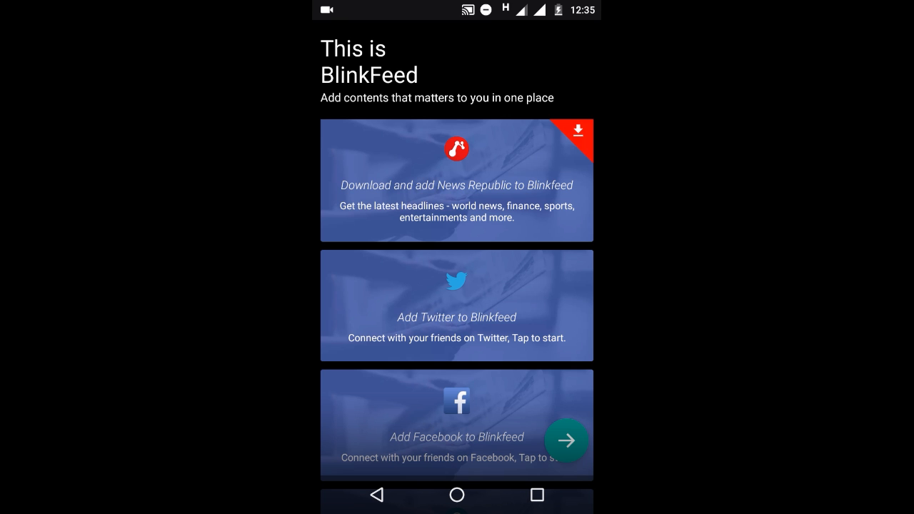
- Add Twitter and Mealtime to BlinkFeed, enabling precise location and usage data sharing
click(456, 305)
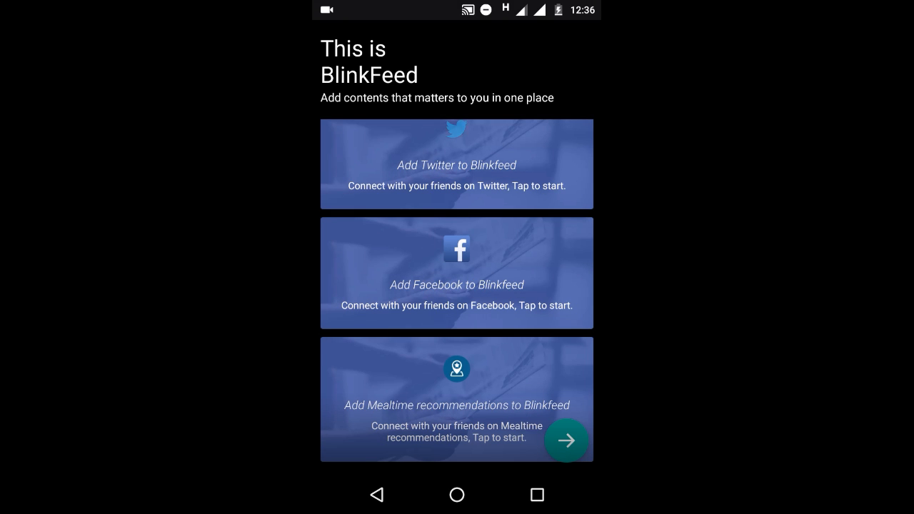
click(456, 129)
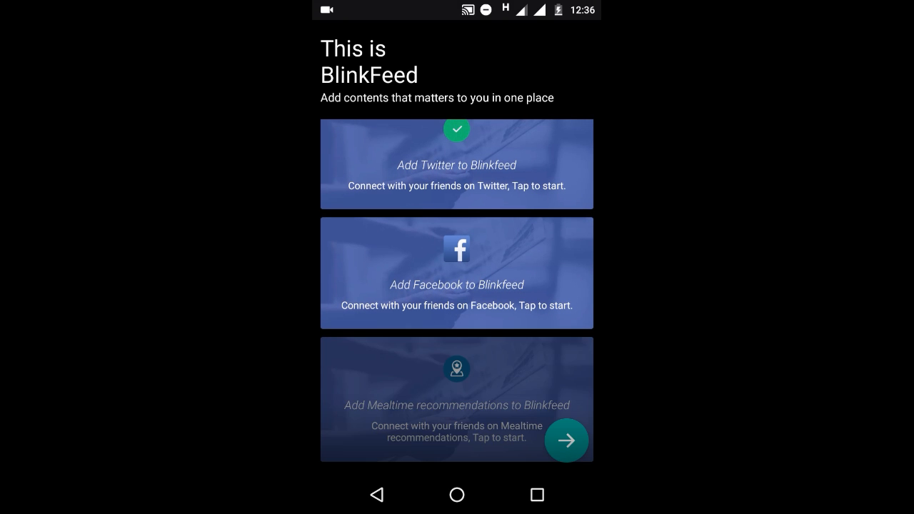
click(566, 441)
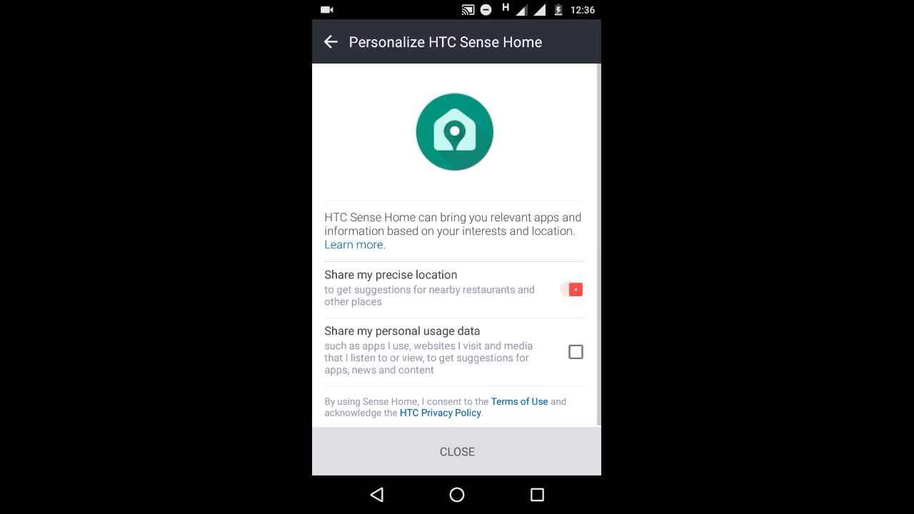
click(575, 351)
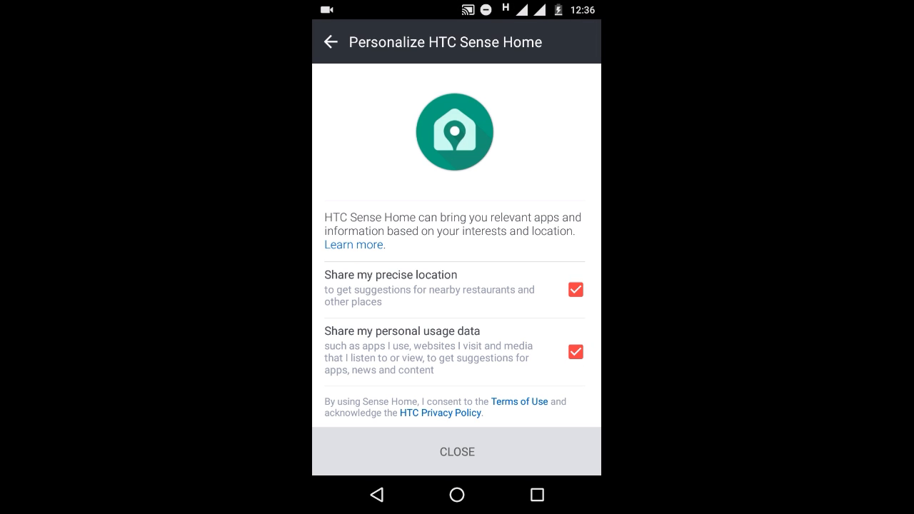
click(456, 452)
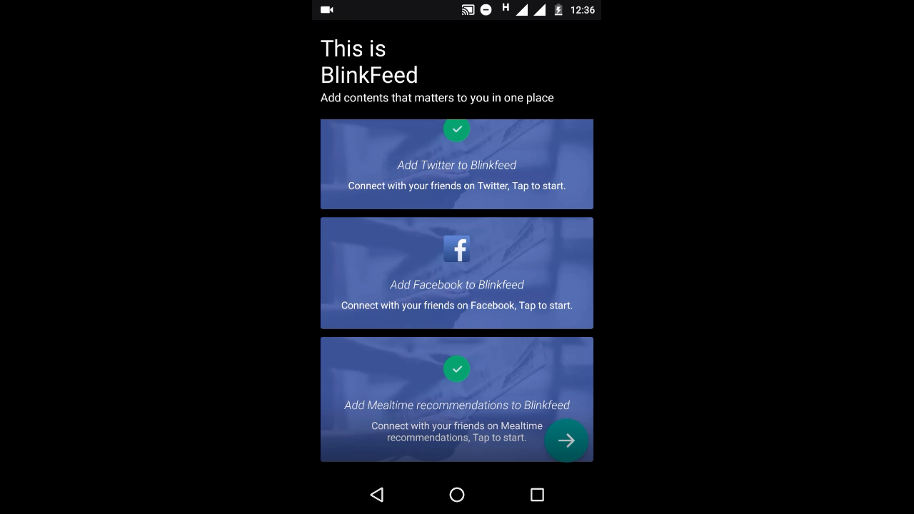
- Complete BlinkFeed setup and scroll through the Highlights feed of Twitter and news posts
click(567, 440)
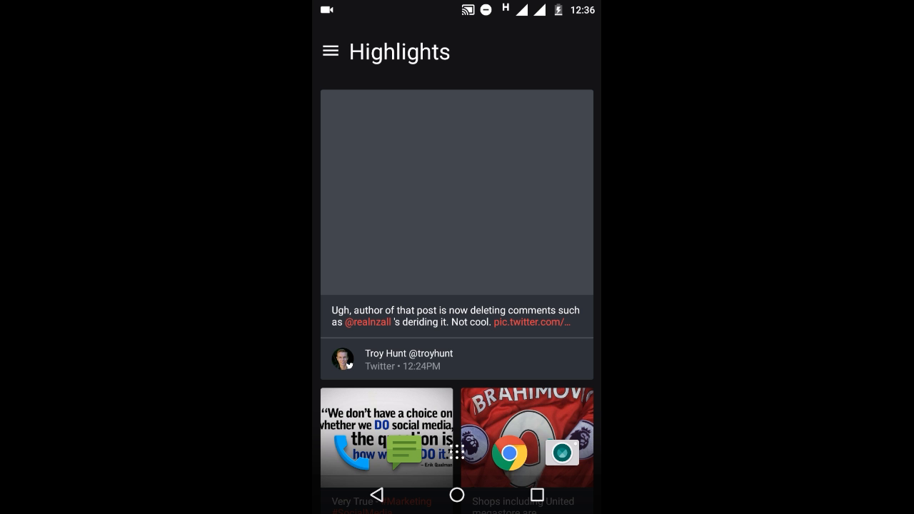
scroll(down, 3)
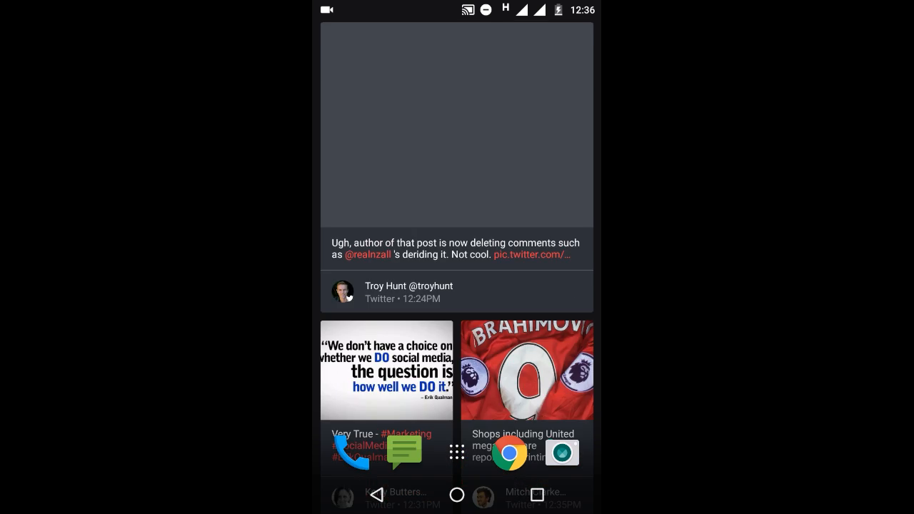
scroll(down, 3)
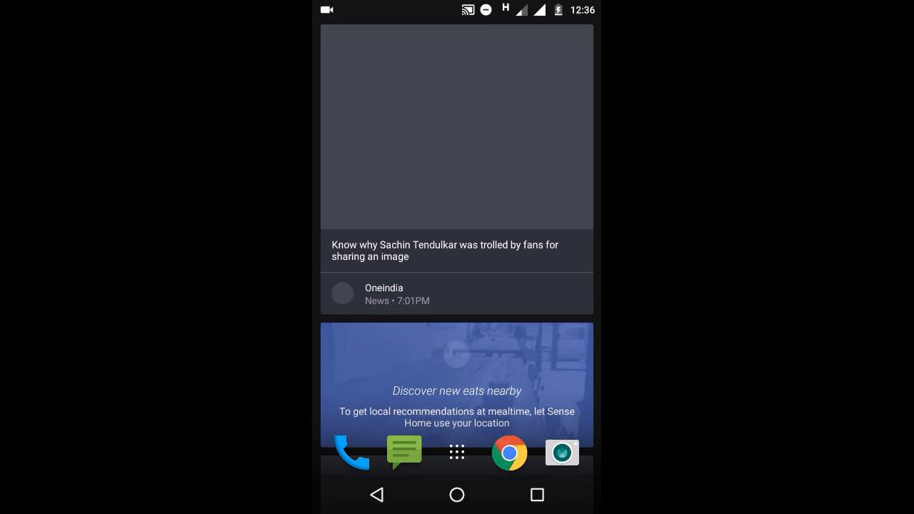
scroll(down, 3)
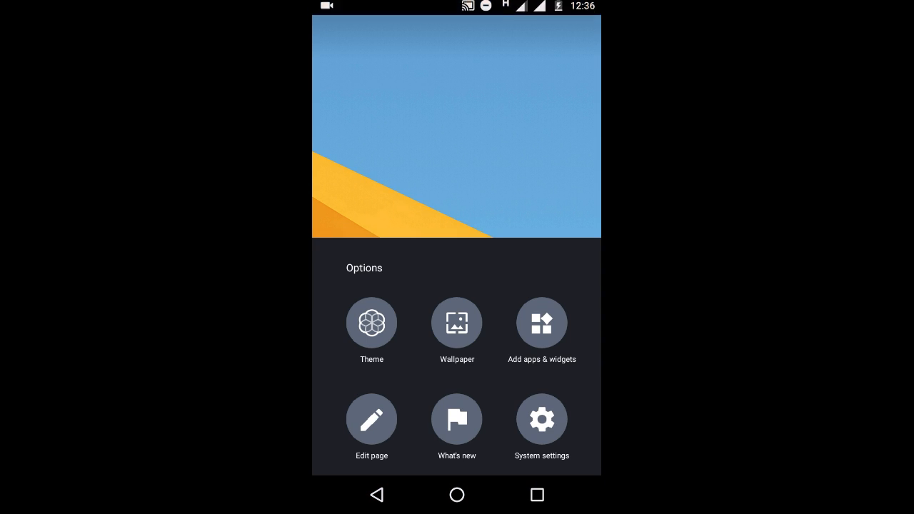
- Choose 'Add apps & widgets' to show the widget picker with Google Play Music and Play Store
click(541, 324)
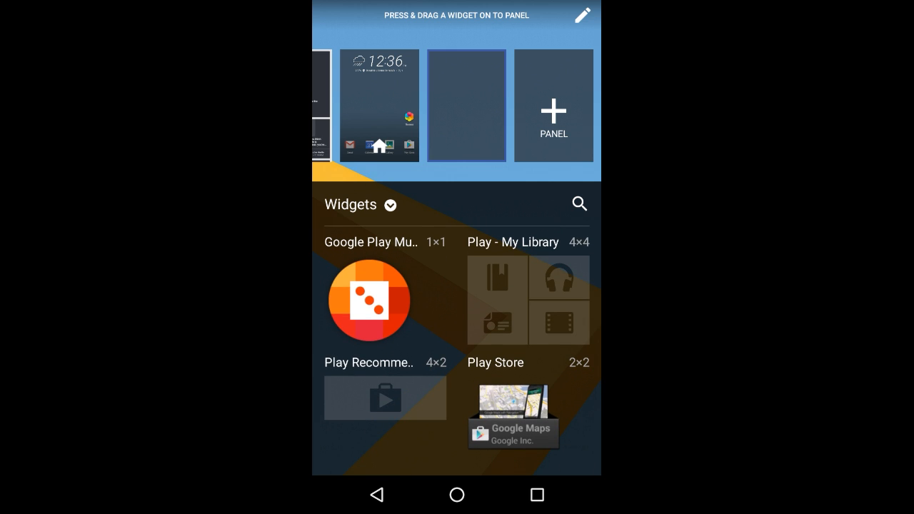
- Try widget search and view the Widgets/Apps/Shortcuts categories, returning to Options
click(579, 205)
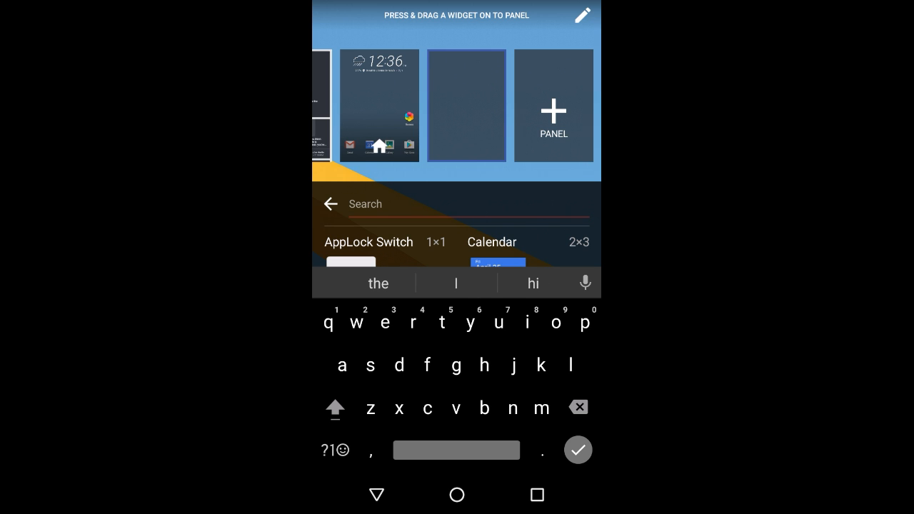
click(330, 203)
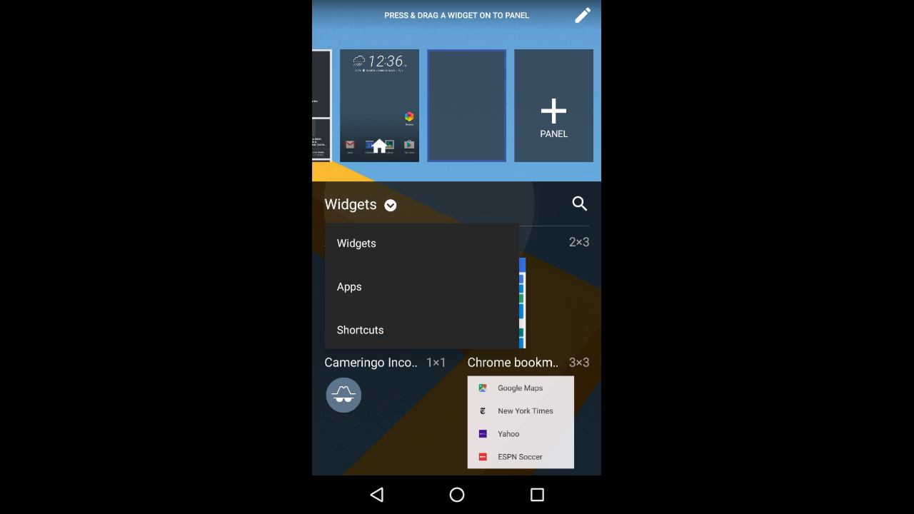
click(360, 330)
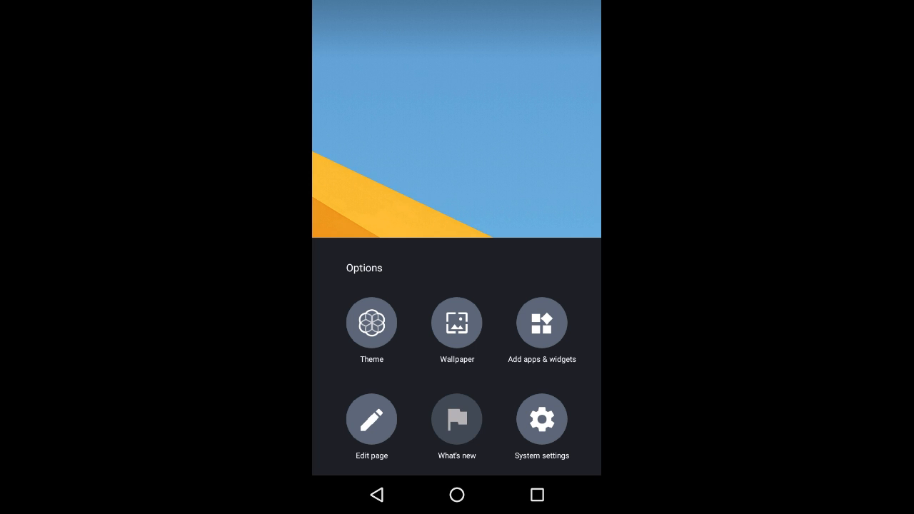
- Dismiss the Options sheet and bring up the custom-ordered app drawer
click(456, 420)
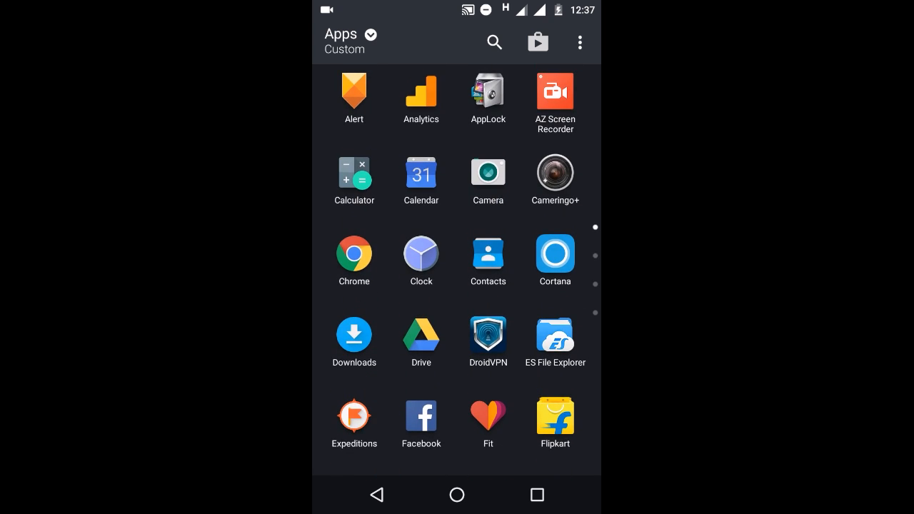
- Search the app drawer for 'a', then close the search
click(494, 42)
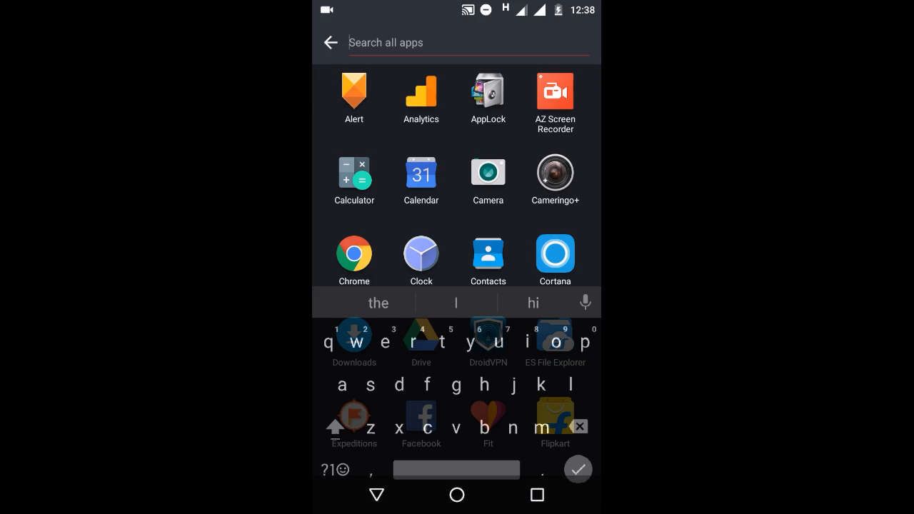
text(a)
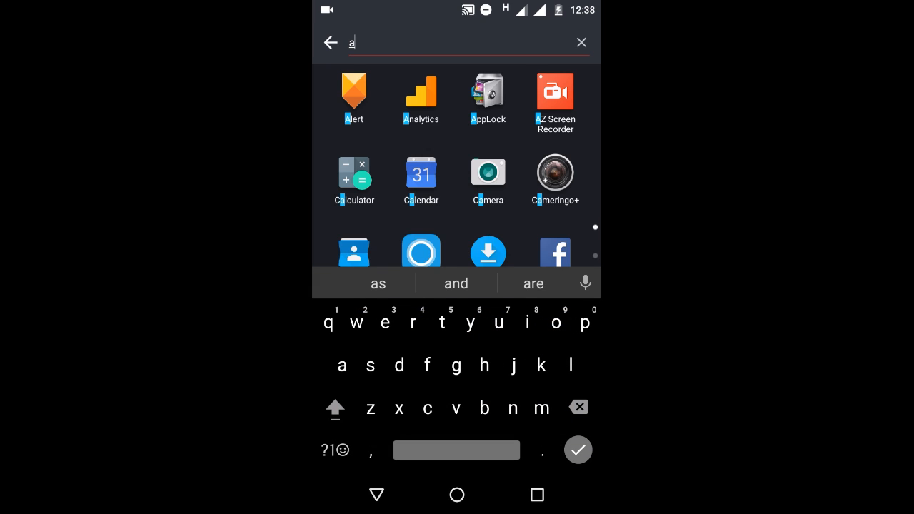
click(579, 41)
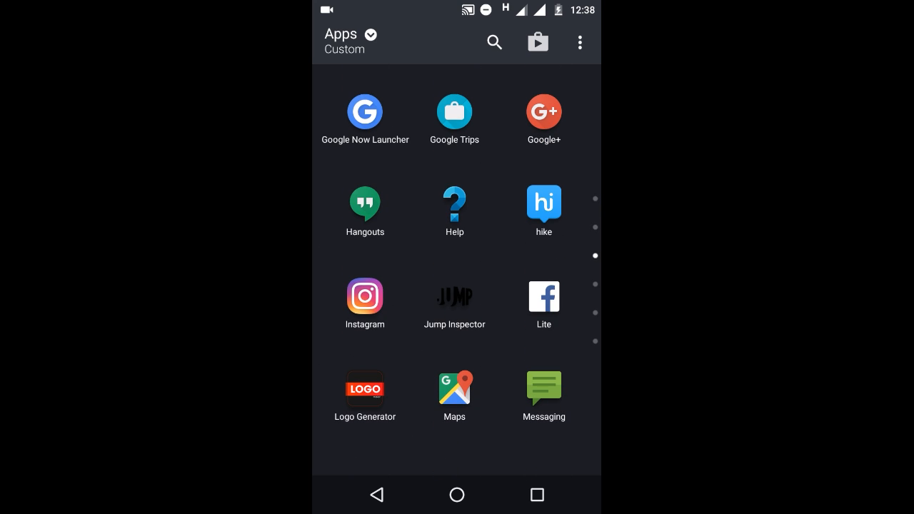
- View the Custom, Alphabetical and Most recent sorting options and pick one
click(349, 40)
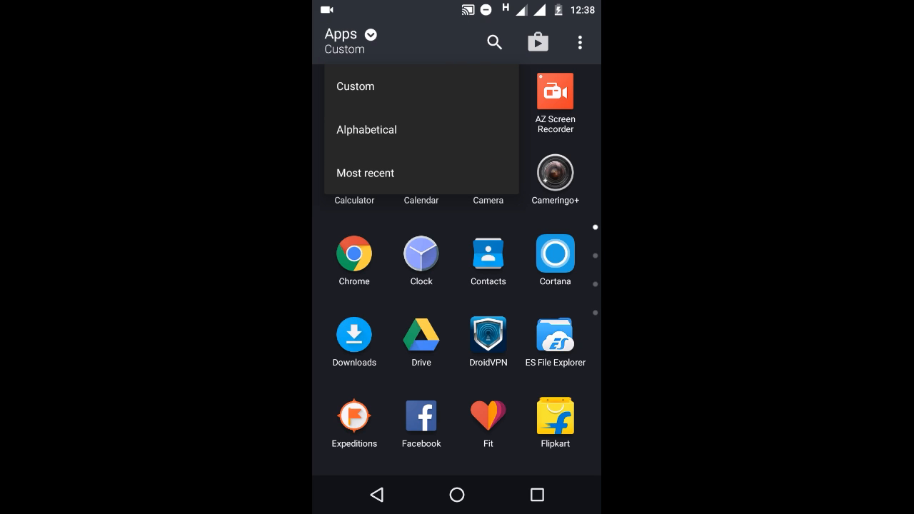
click(366, 129)
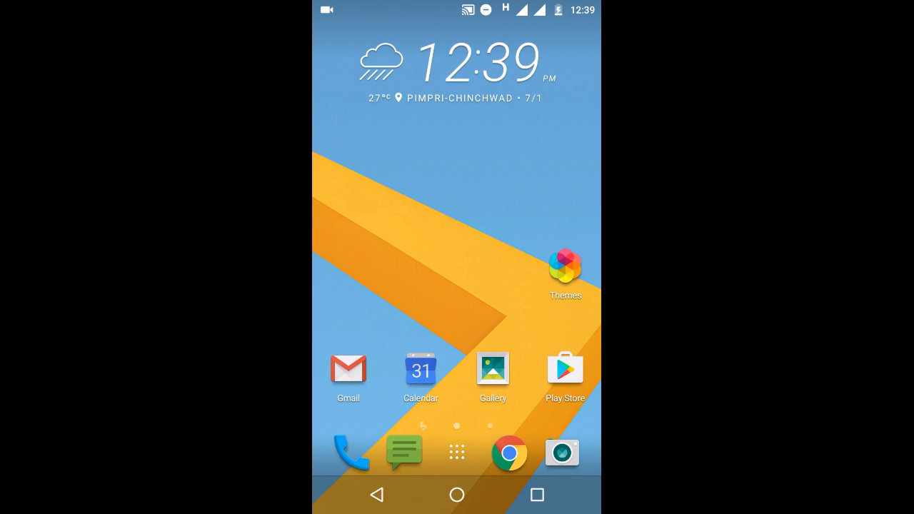
- Launch HTC Themes and swipe from the Theme Maker intro to the Theme Maker Pro page
click(565, 265)
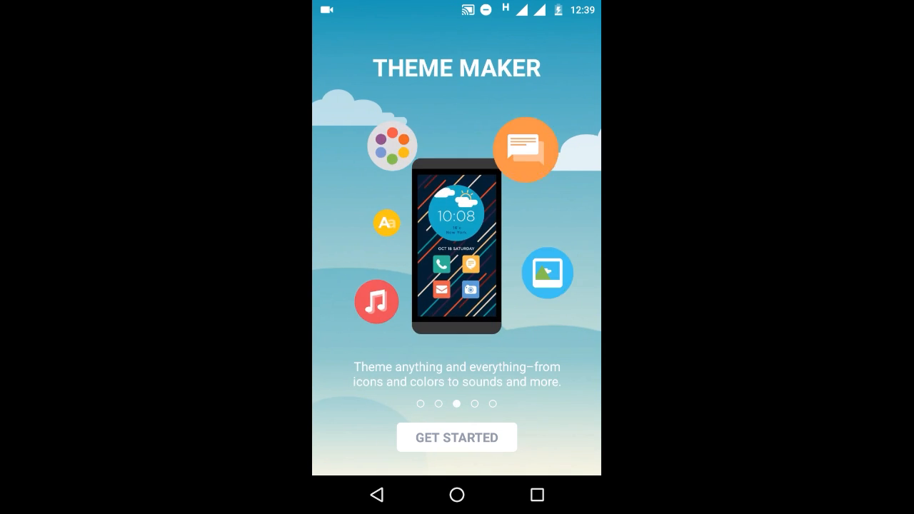
scroll(left, 3)
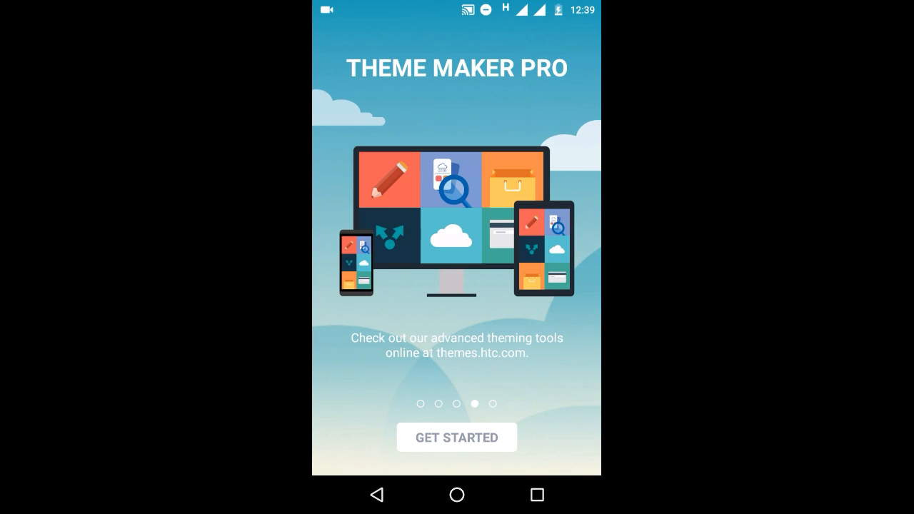